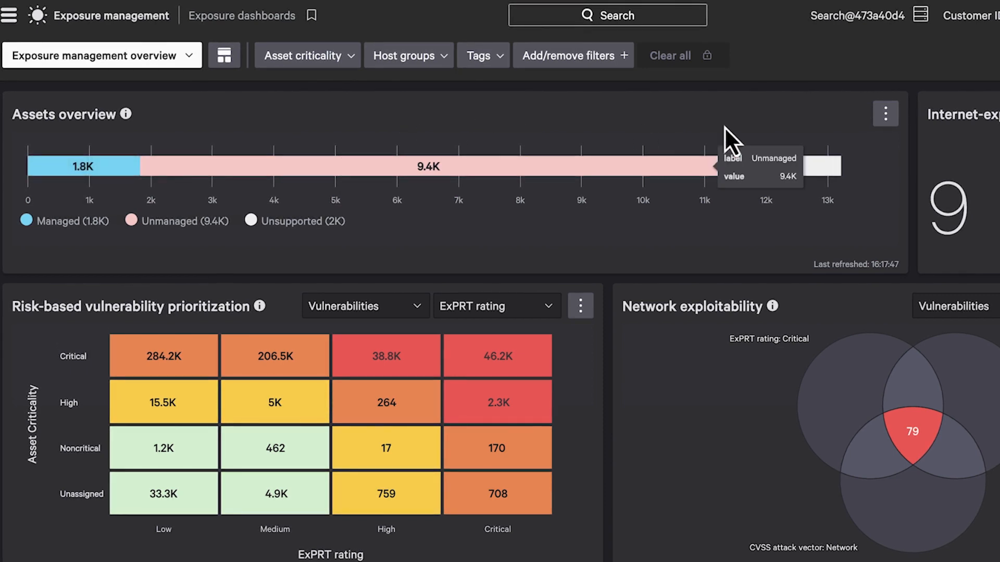
mouse_move(472, 254)
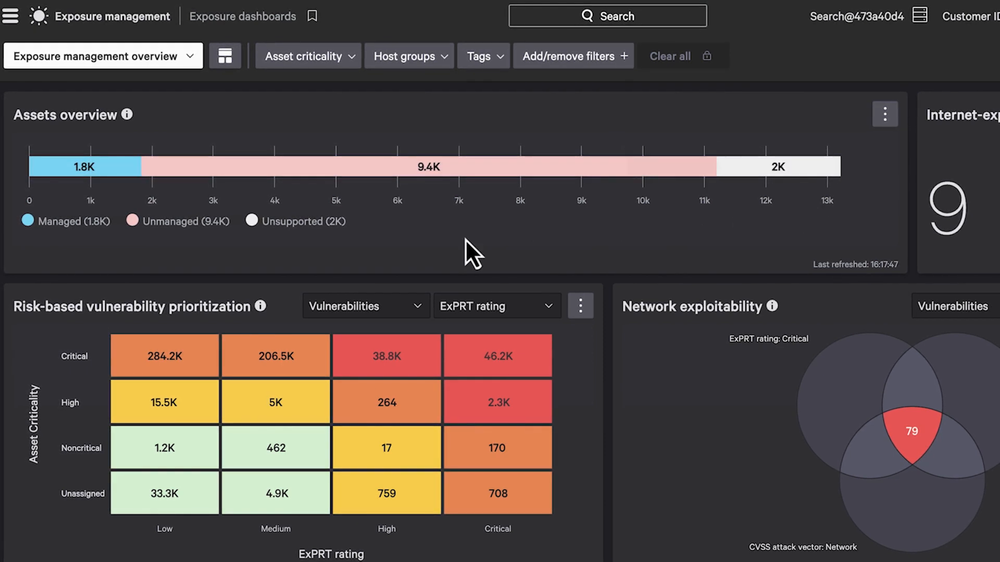
mouse_move(85, 251)
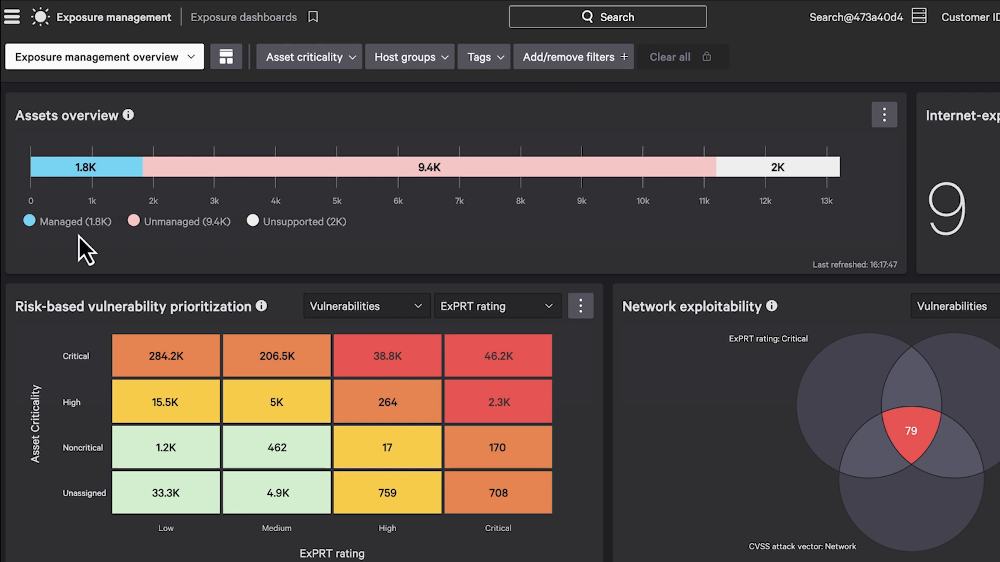
mouse_move(7, 178)
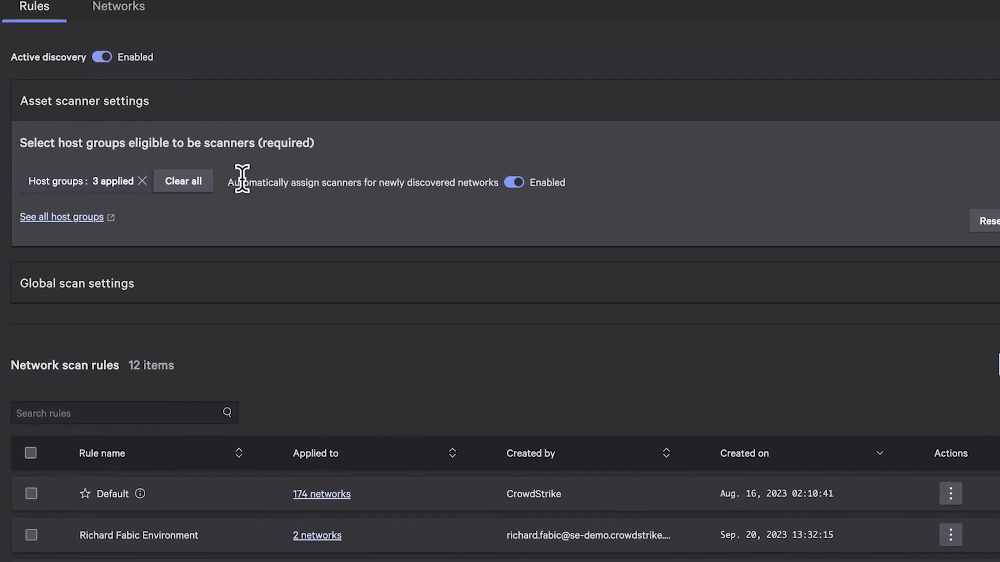
Step: Review the three scanner-eligible host groups in the Host groups filter, leaving them unchanged
scroll("down", 3)
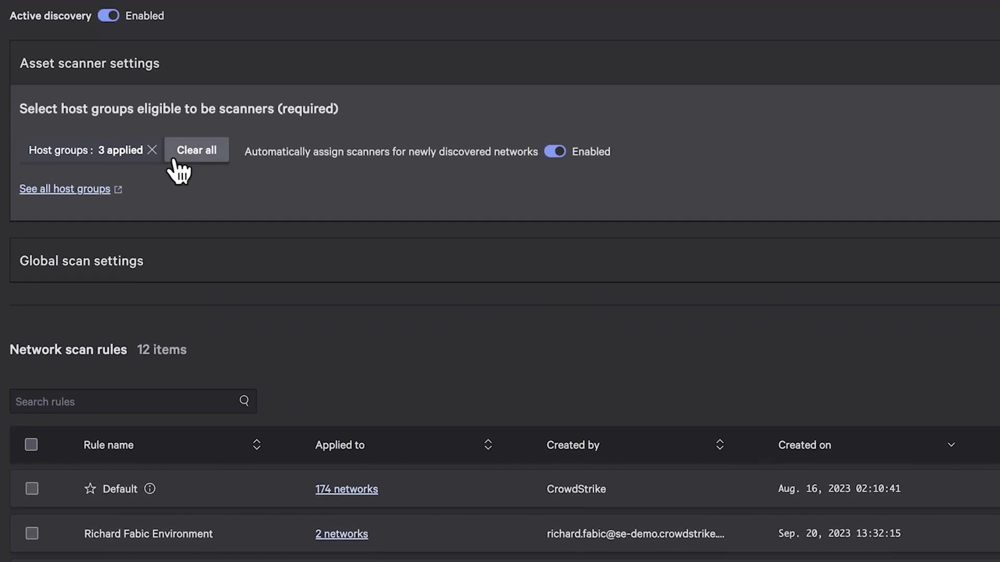
left_click(70, 150)
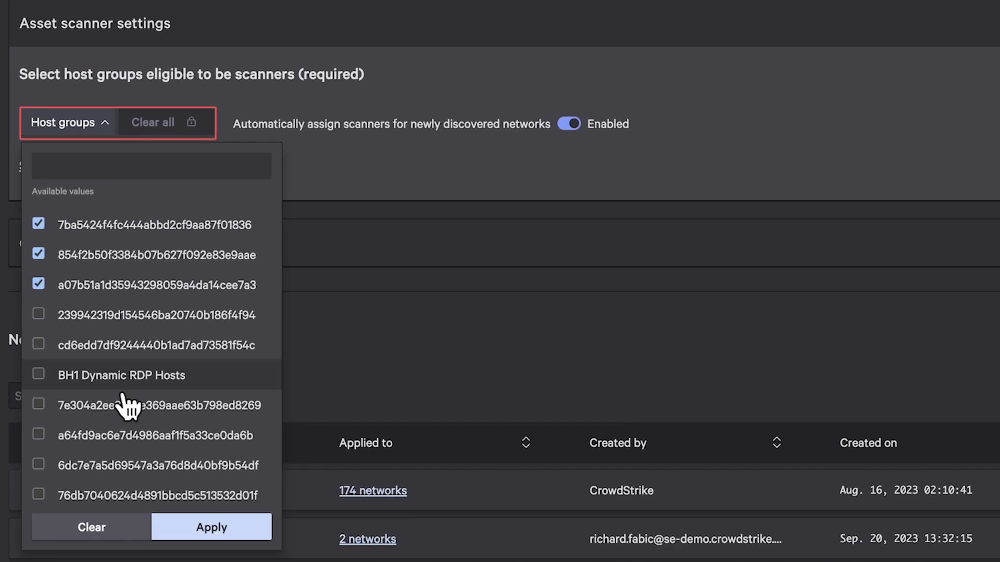
left_click(211, 528)
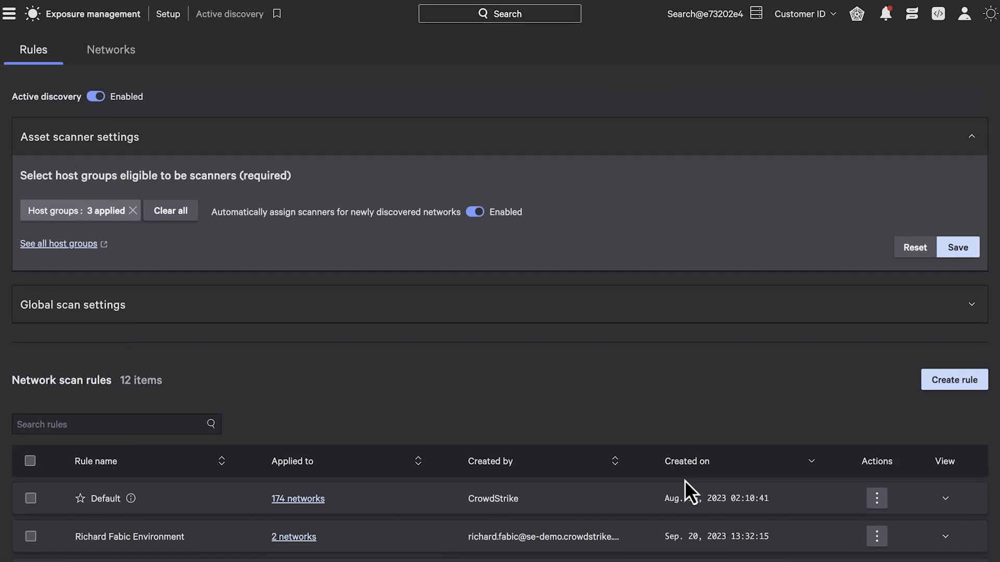
Step: Create a 'Drill Down Scan' rule at Standard scan level, confirming three excluded managed assets
left_click(954, 380)
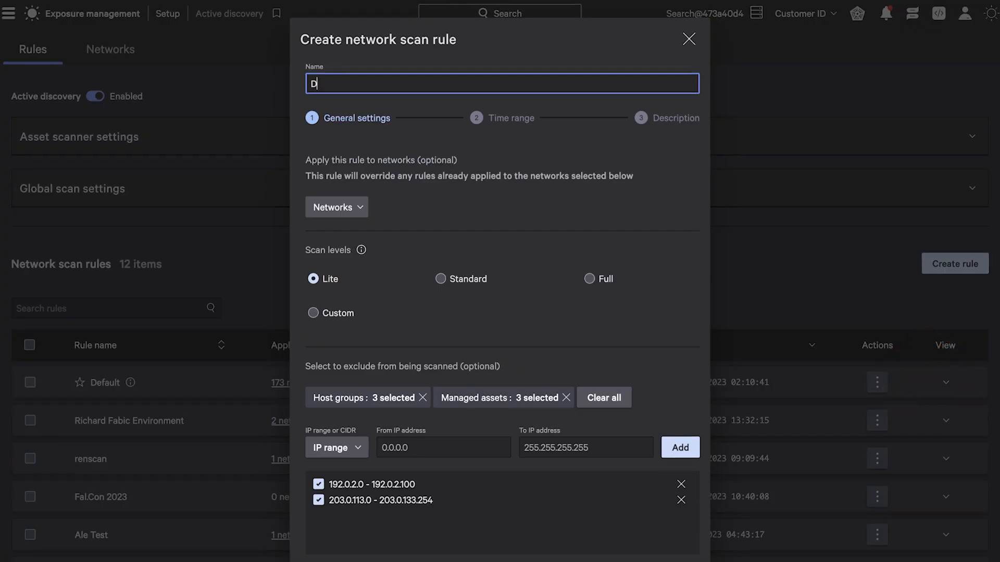
type("rill Down Scan")
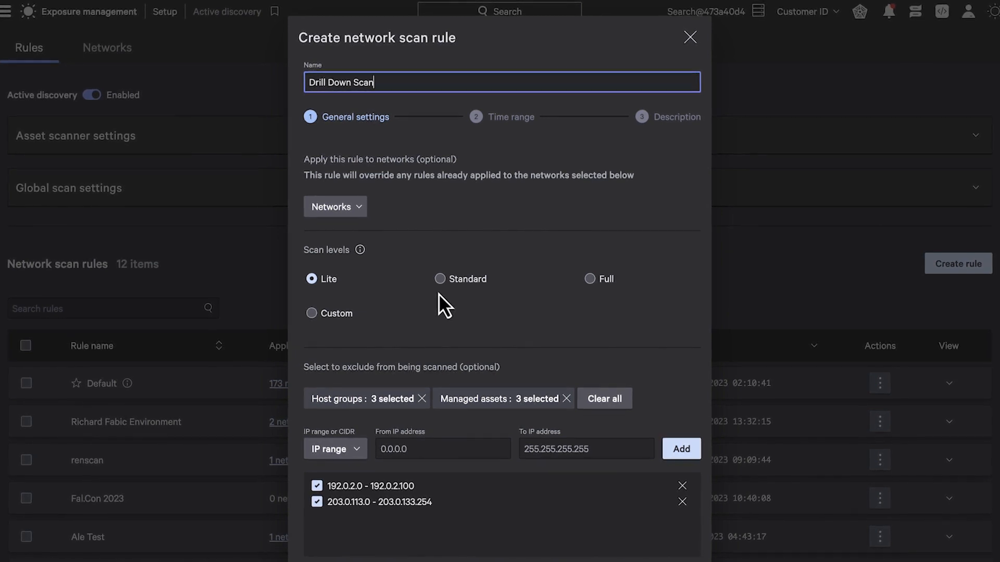
left_click(438, 279)
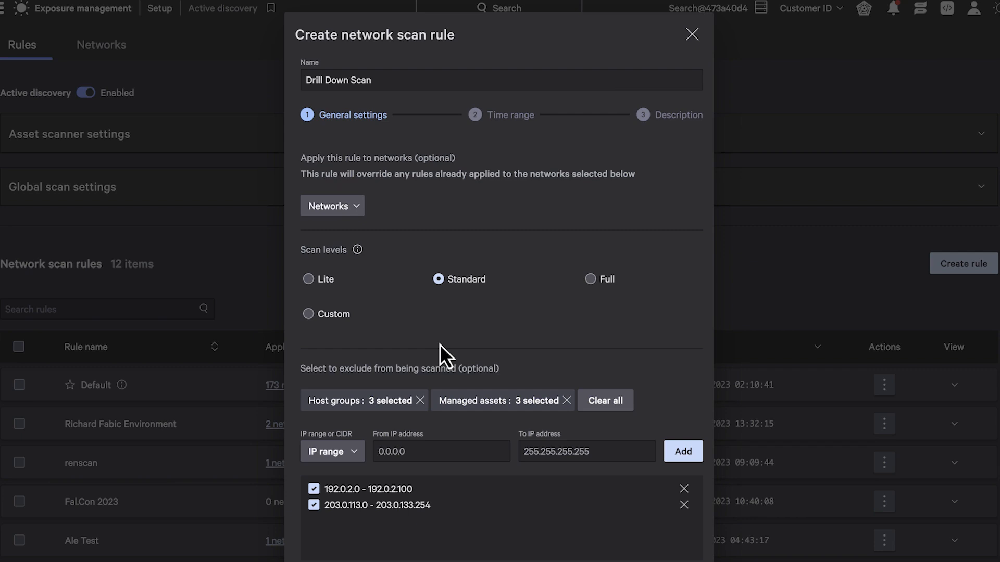
left_click(331, 205)
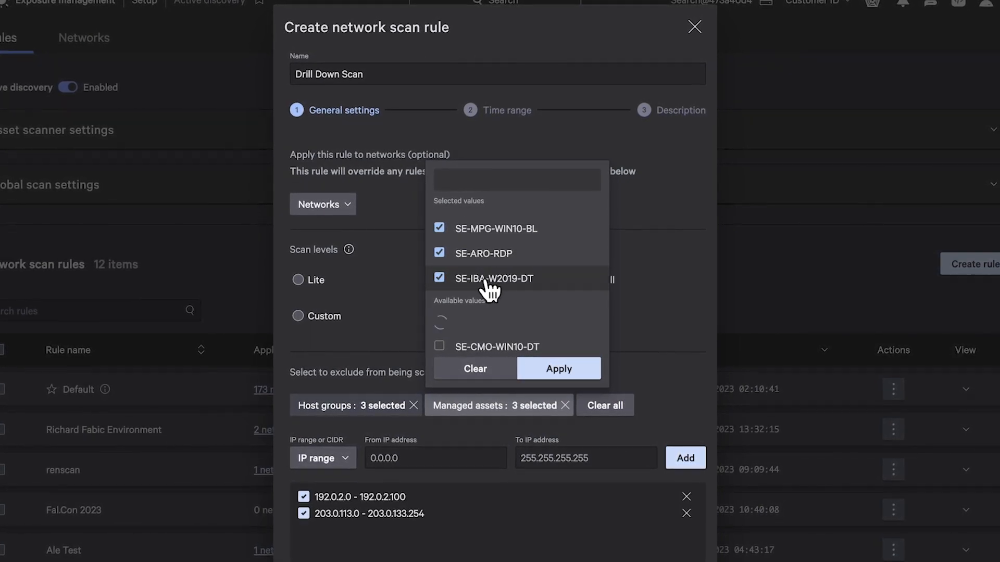
left_click(557, 368)
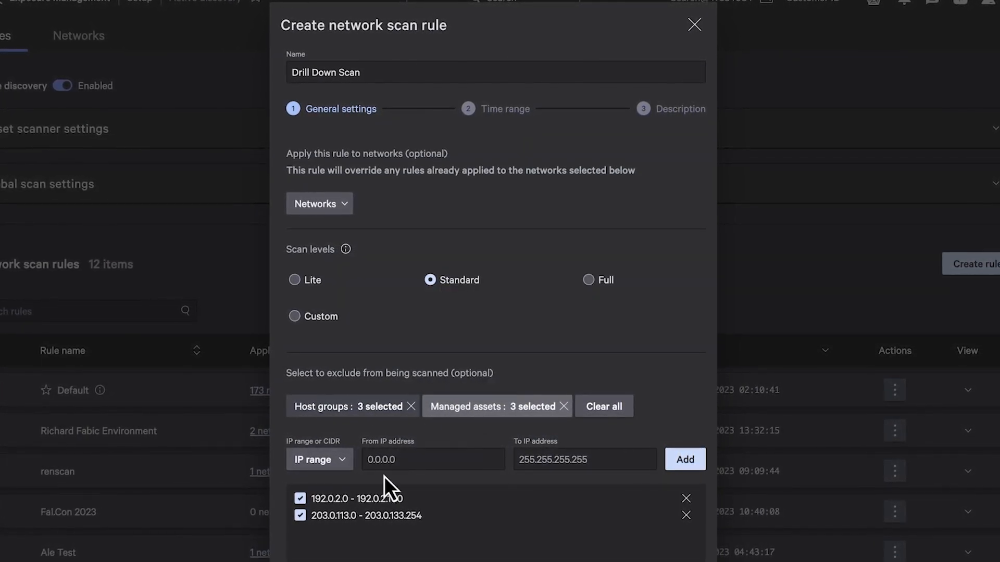
left_click(300, 499)
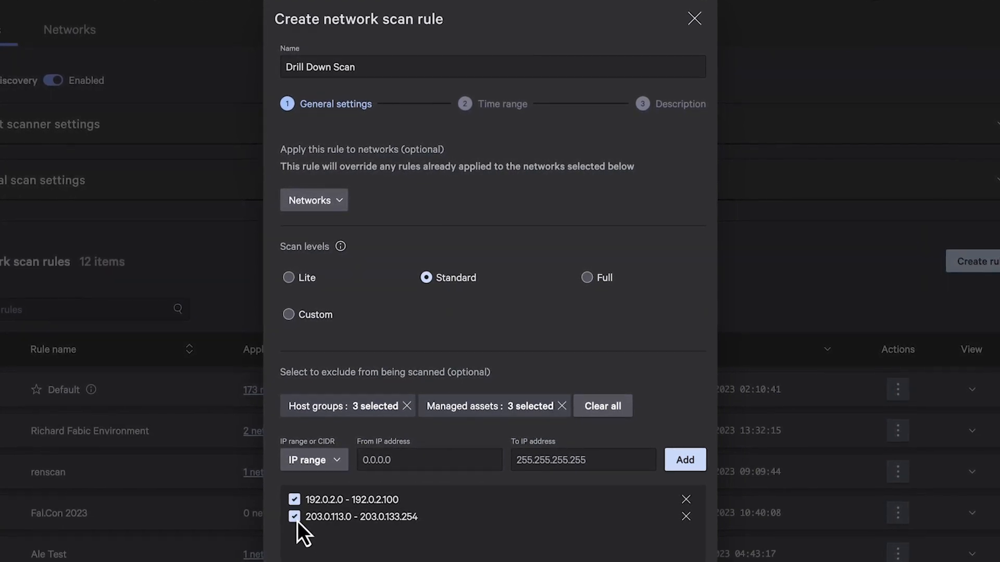
Step: Move past the time range settings and open network 10.157.35.0/24's details
left_click(313, 460)
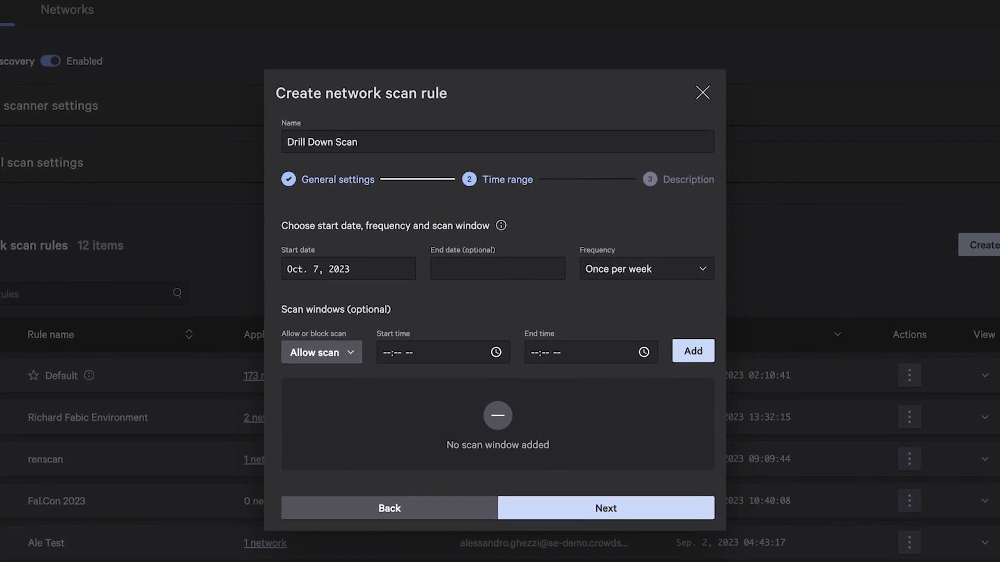
left_click(702, 93)
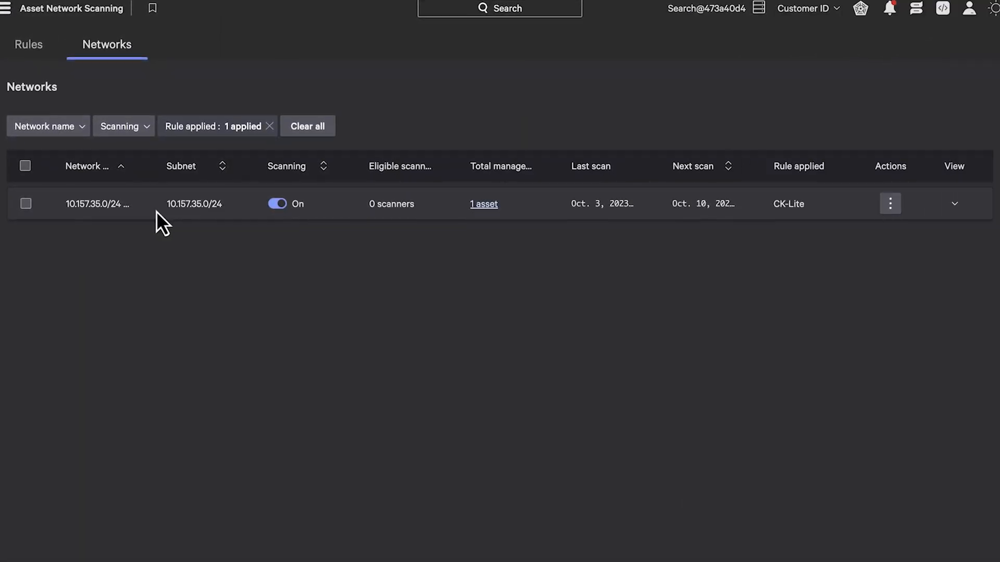
scroll("down", 3)
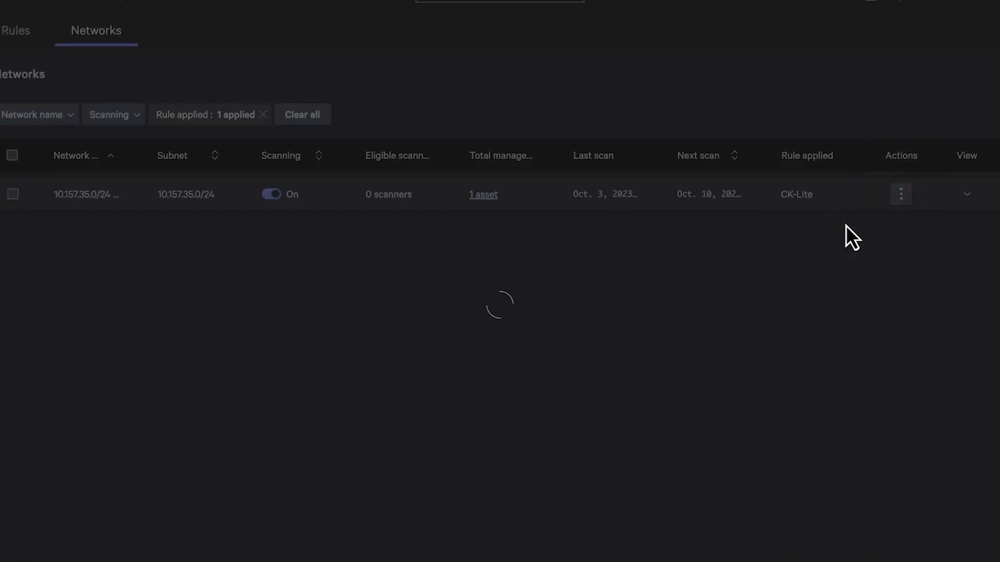
left_click(85, 195)
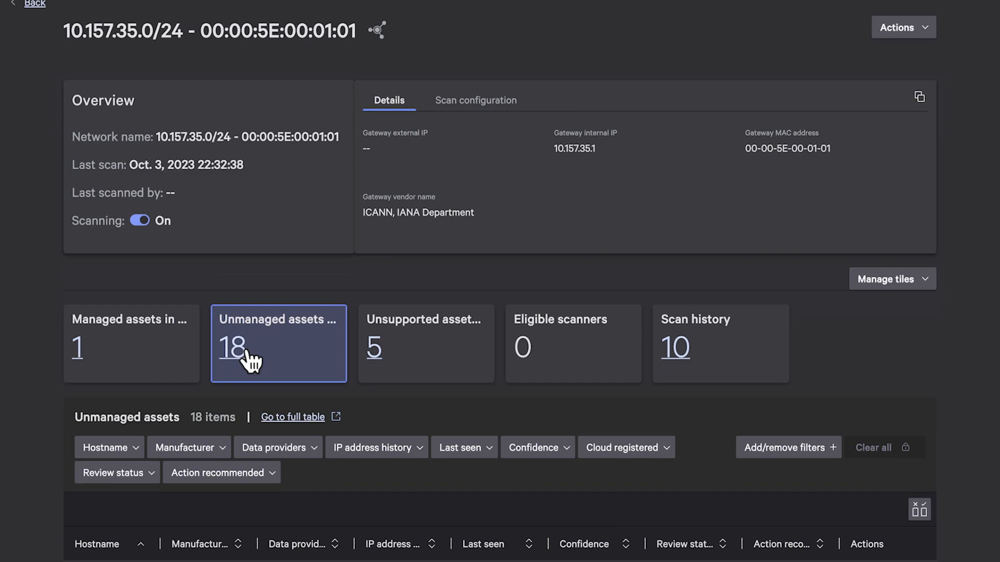
Step: Scroll through the 18 unmanaged assets listed for network 10.157.35.0/24
scroll("down", 3)
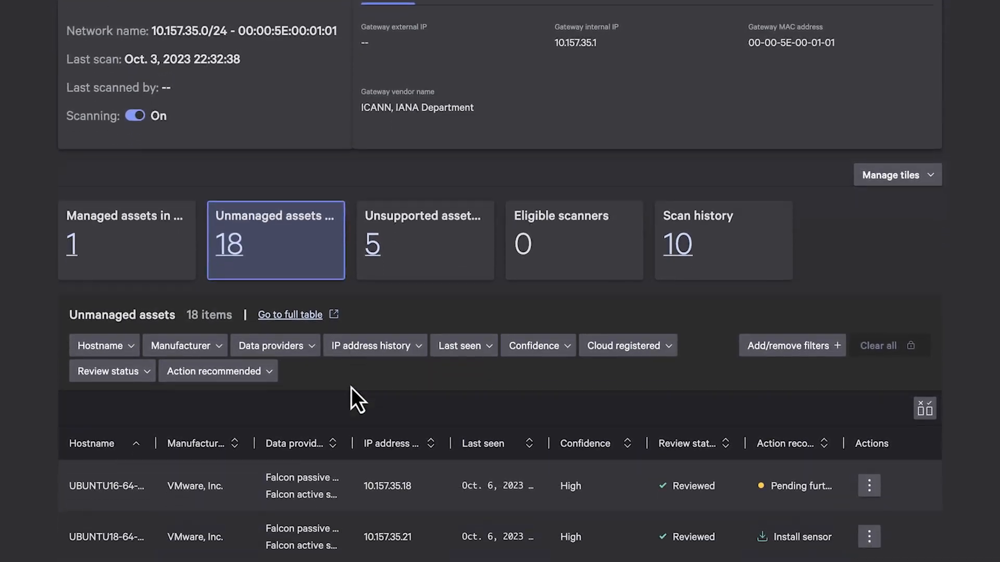
scroll("down", 3)
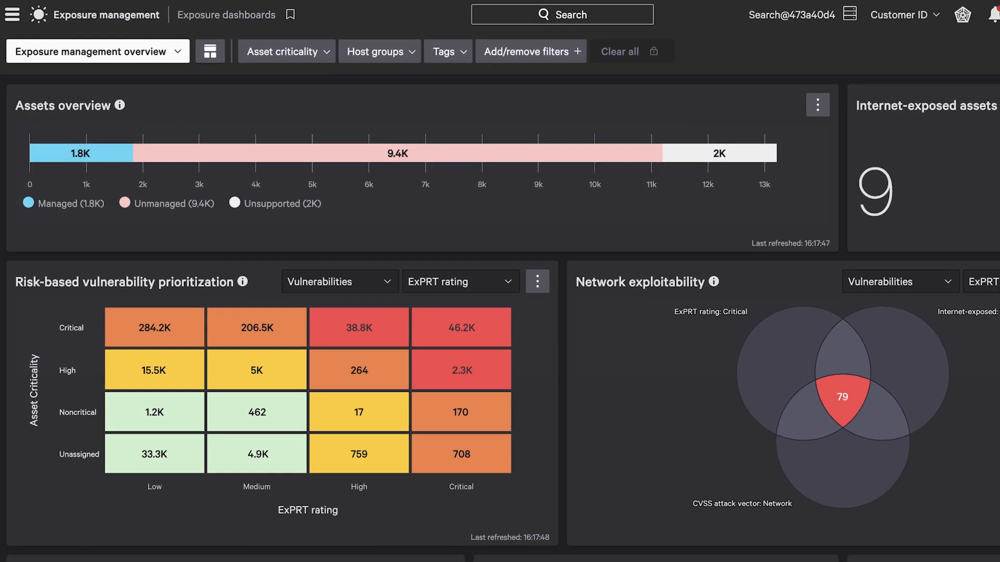
scroll("down", 3)
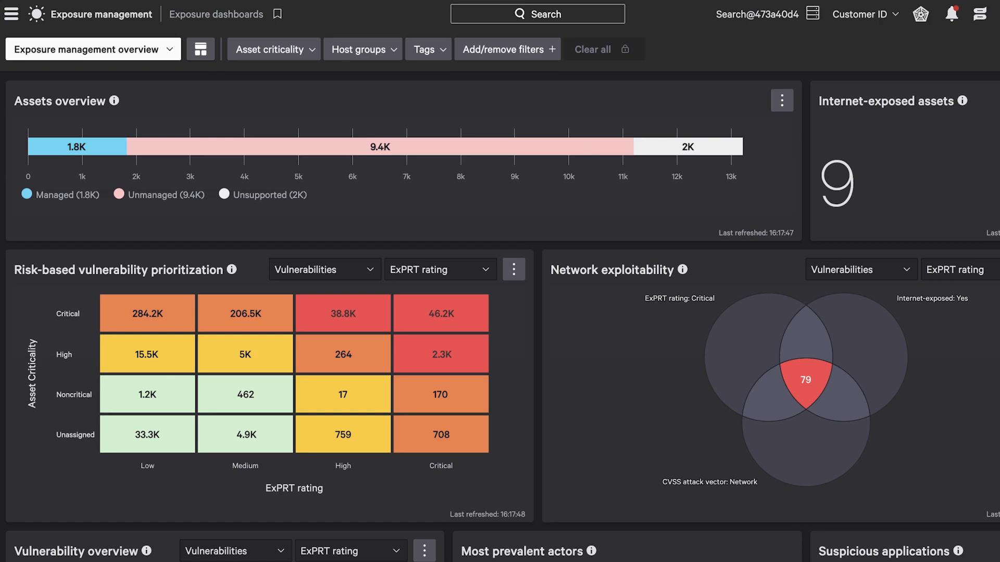